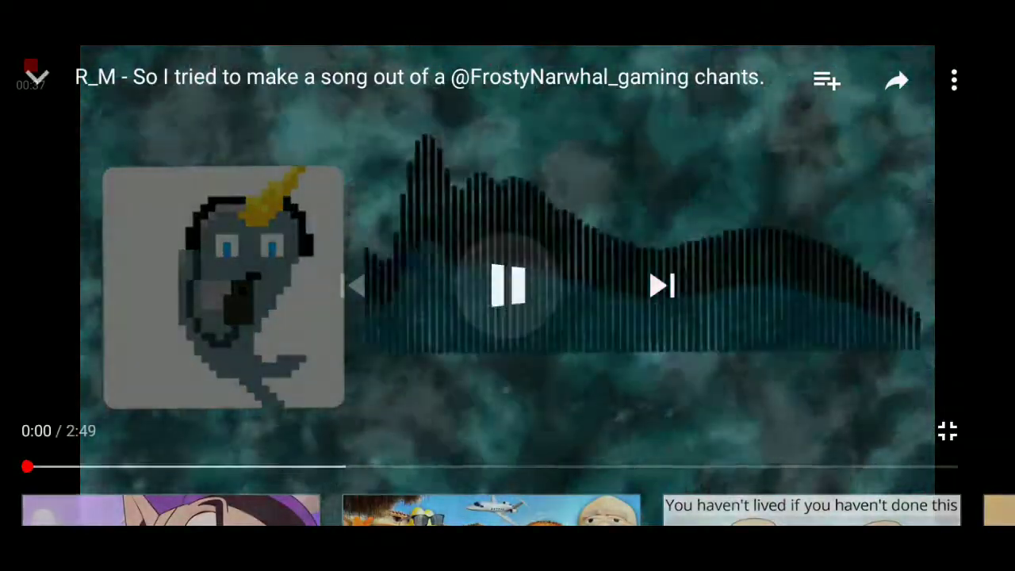
Play the FrostyNarwhal chants song fullscreen and pause it at 0:20 of 2:49
{"action": "left_click", "coordinate": [507, 285]}
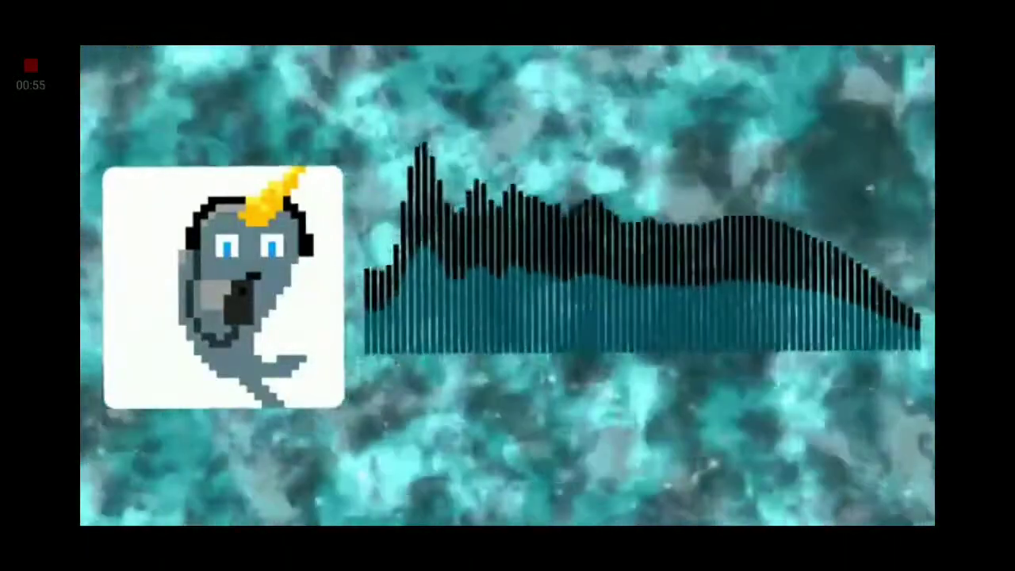
{"action": "left_click", "coordinate": [507, 285]}
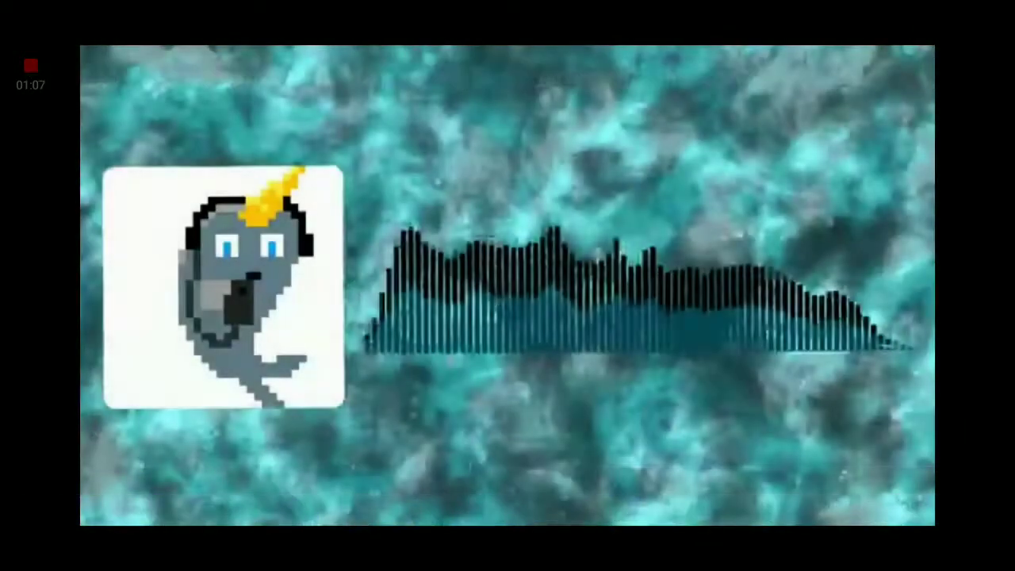
{"action": "left_click", "coordinate": [508, 286]}
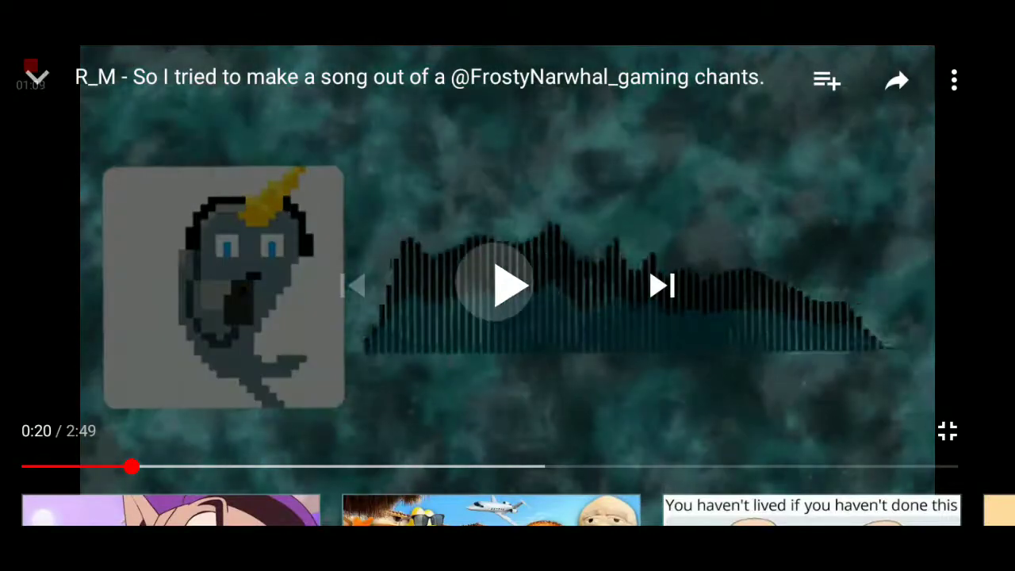
Resume the chants song from 0:20 and keep it playing for over a minute
{"action": "left_click", "coordinate": [507, 285]}
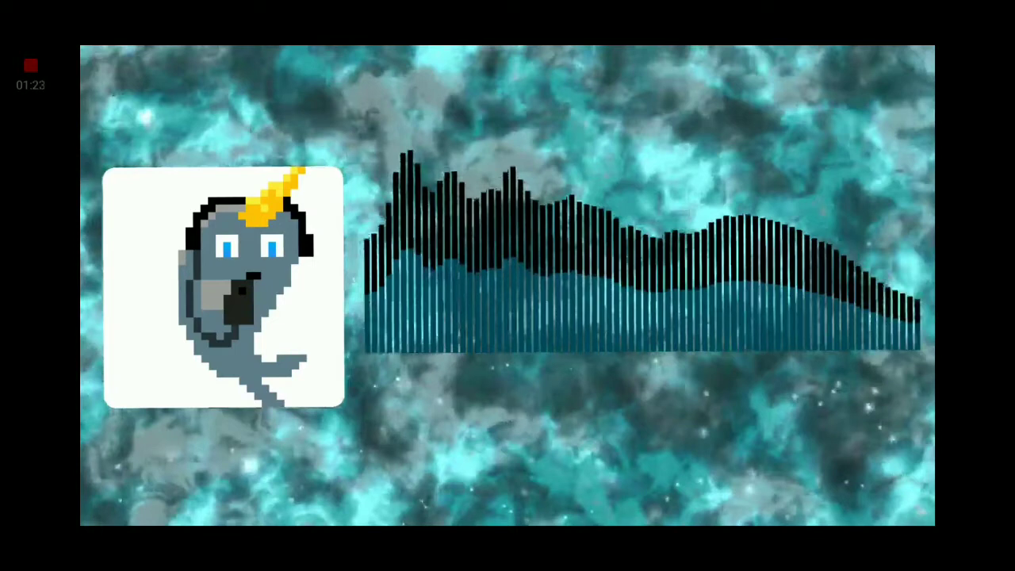
{"action": "left_click", "coordinate": [507, 286]}
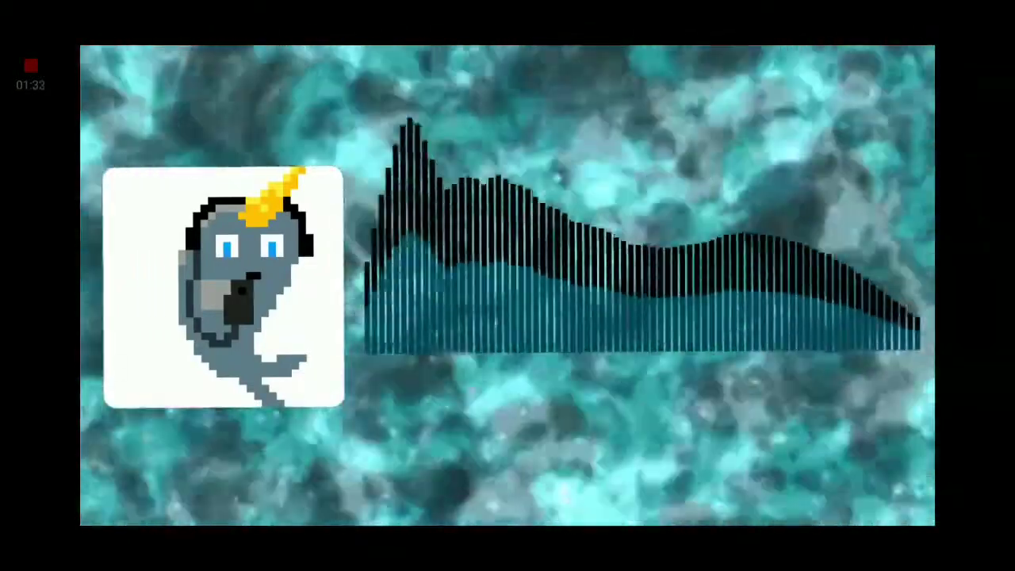
{"action": "left_click", "coordinate": [507, 285]}
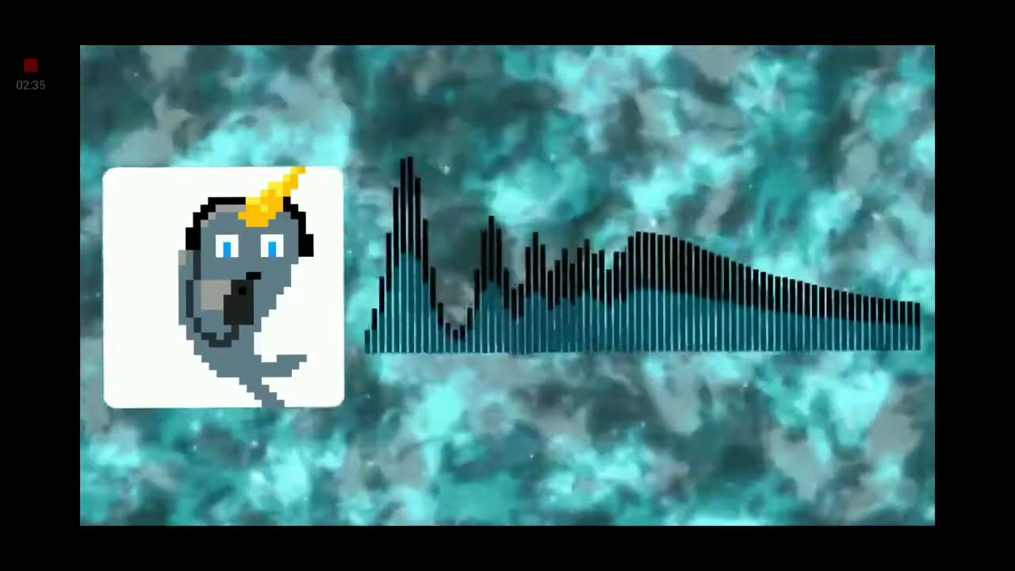
Pause the chants song at 1:33 of 2:49, past the halfway point
{"action": "left_click", "coordinate": [507, 286]}
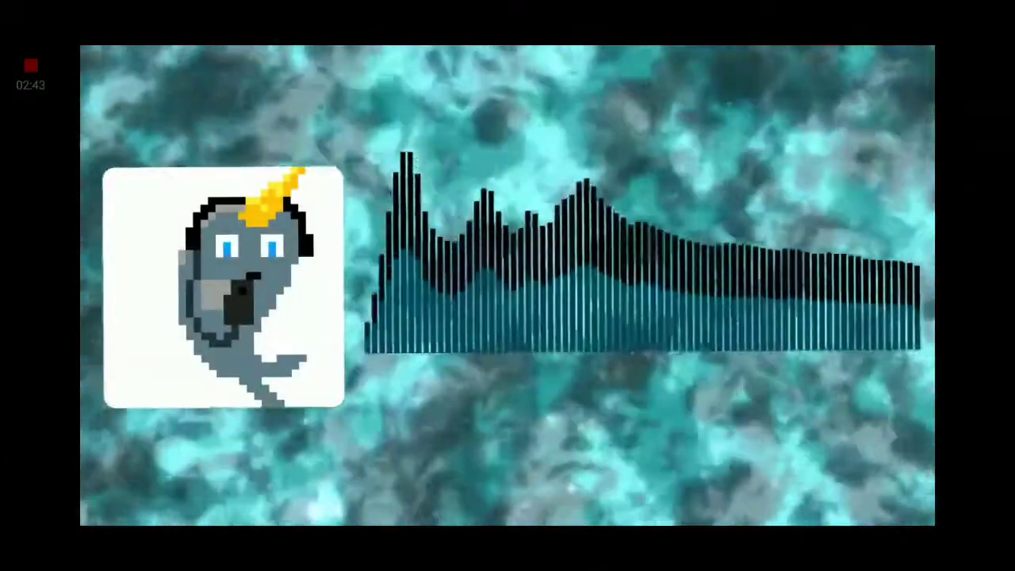
{"action": "left_click", "coordinate": [507, 286]}
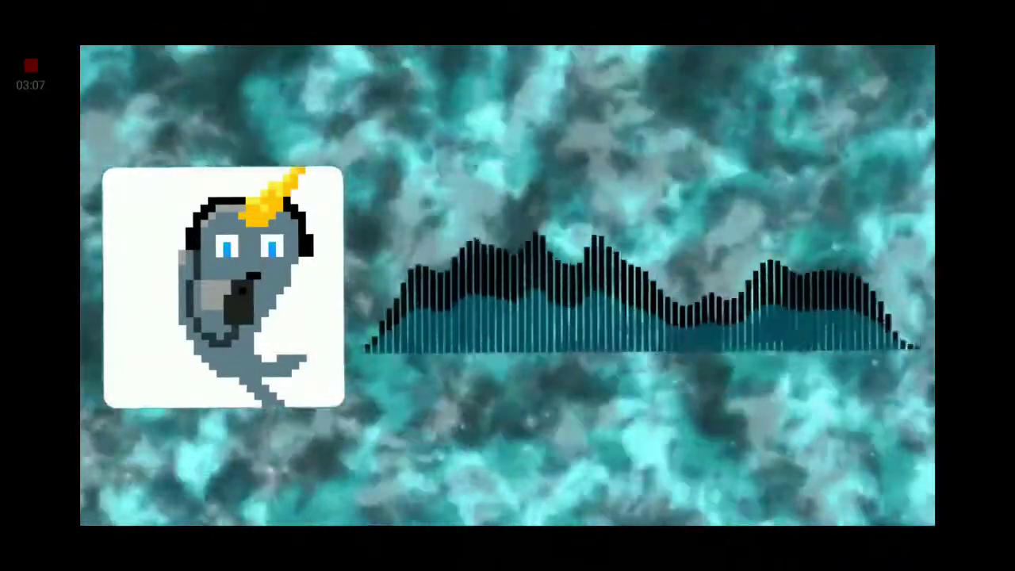
{"action": "left_click", "coordinate": [507, 285]}
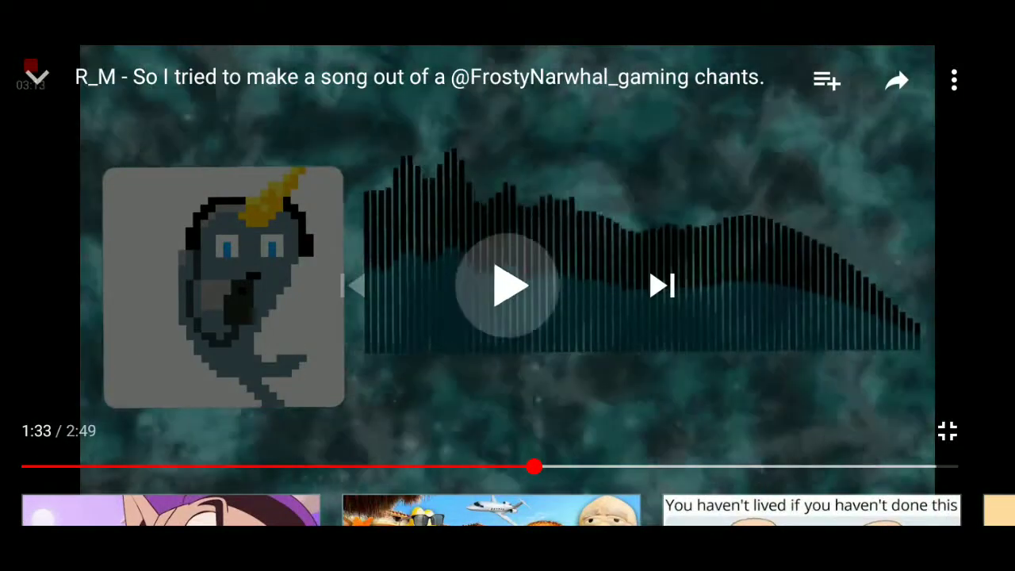
Resume the song and pause it again at 2:09 of 2:49
{"action": "left_click", "coordinate": [507, 286]}
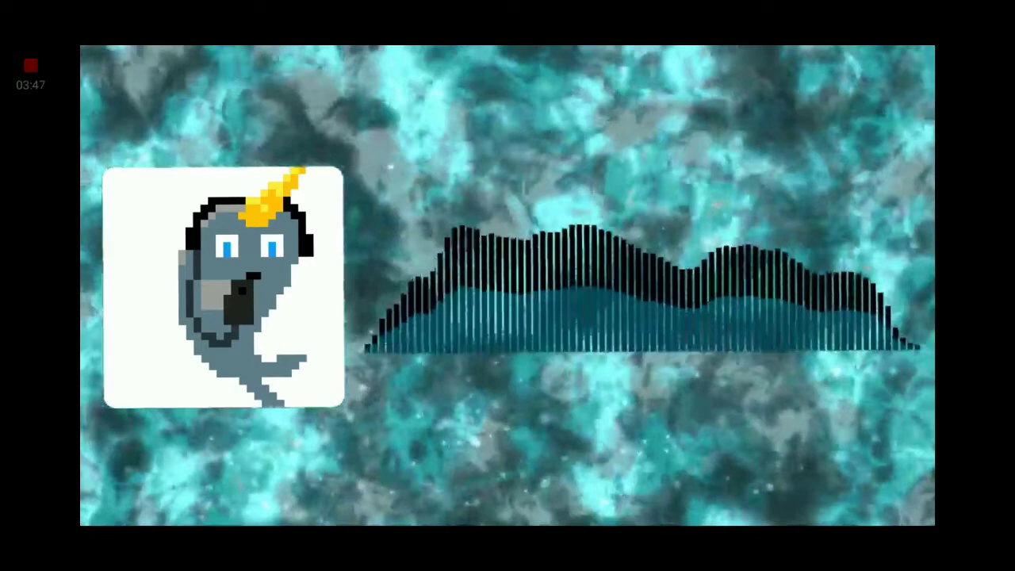
{"action": "left_click", "coordinate": [507, 286]}
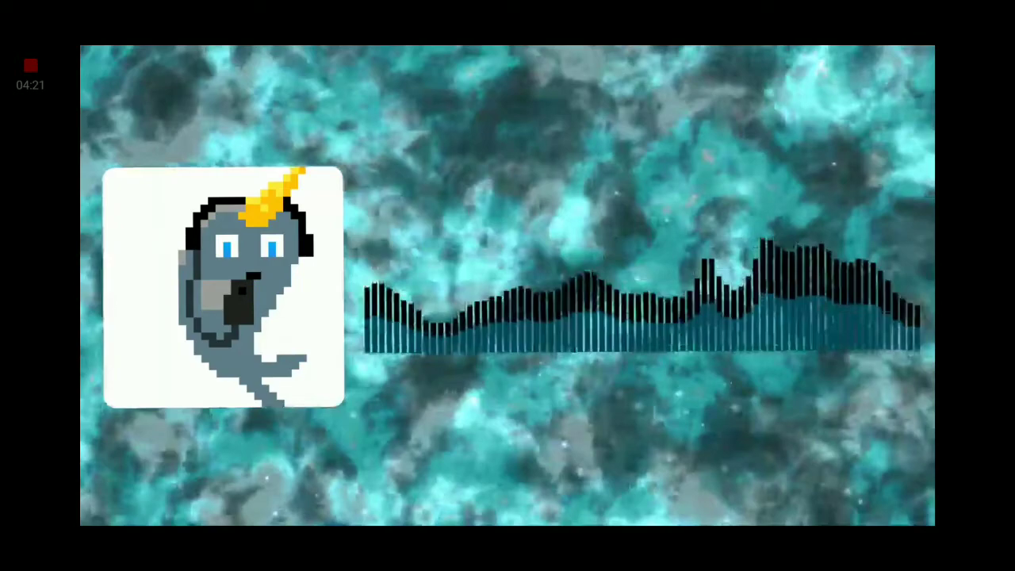
{"action": "left_click", "coordinate": [507, 285]}
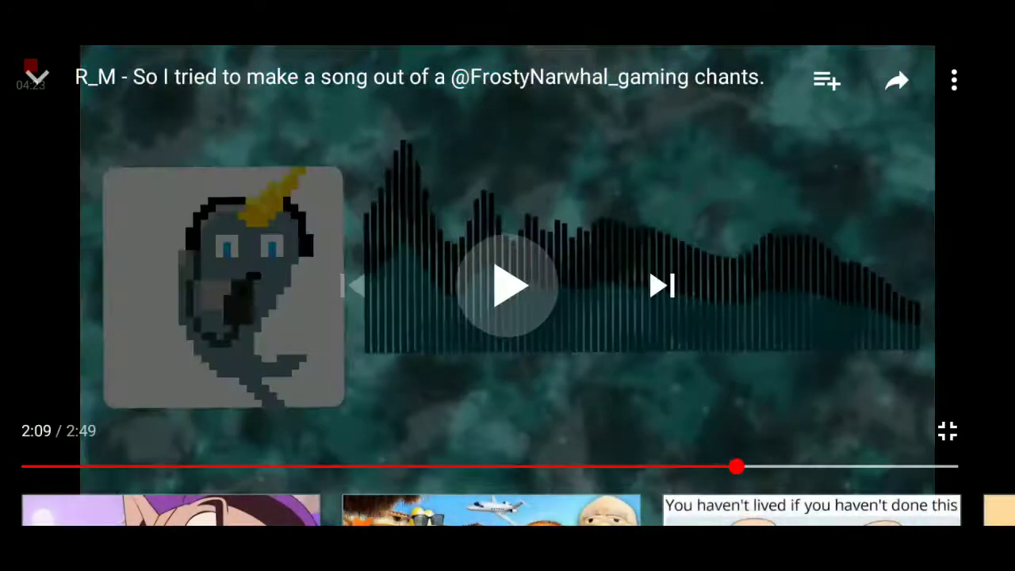
Resume and let the song finish at 2:49 with Waluigi vs Smash Bros BATTLE RAP Part 3 up next
{"action": "left_click", "coordinate": [507, 285]}
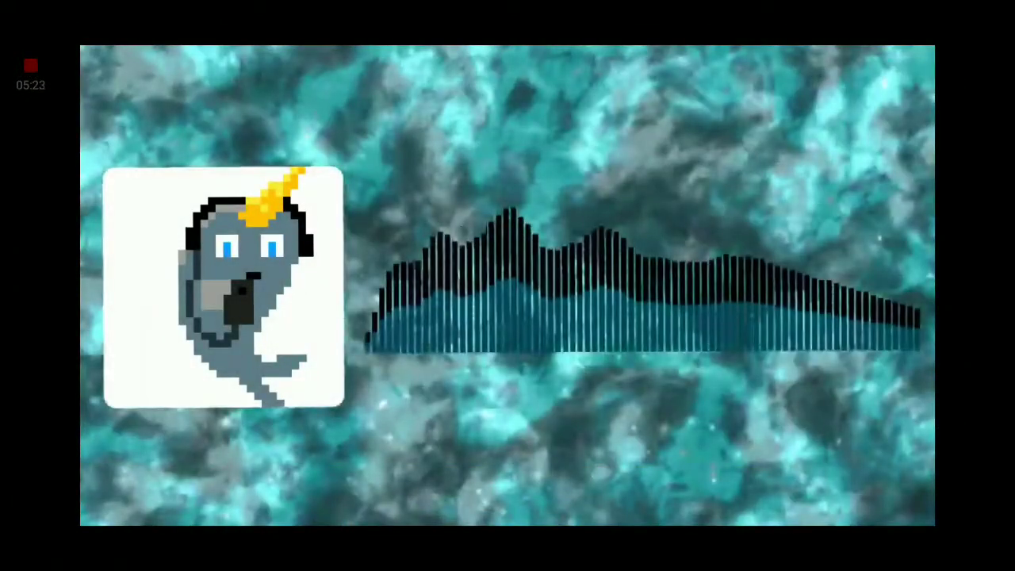
{"action": "left_click", "coordinate": [508, 285]}
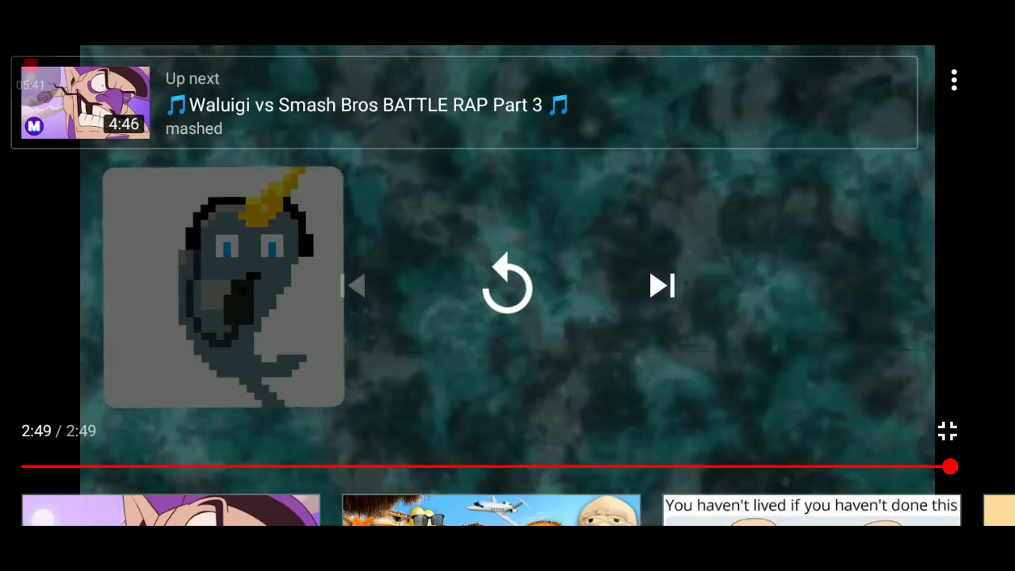
Replay the finished song so it sits paused at 0:00 of 2:49
{"action": "left_click", "coordinate": [507, 284]}
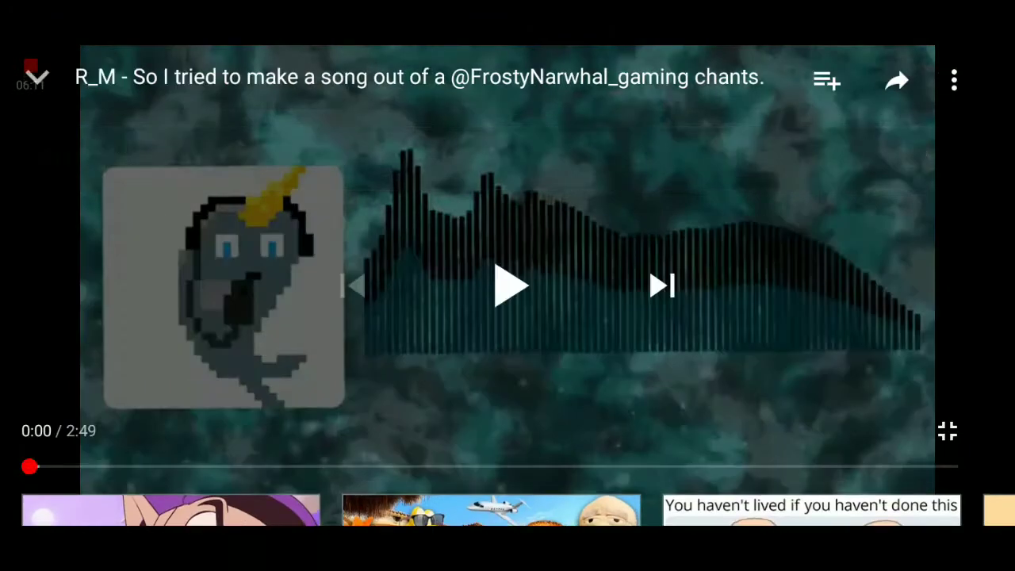